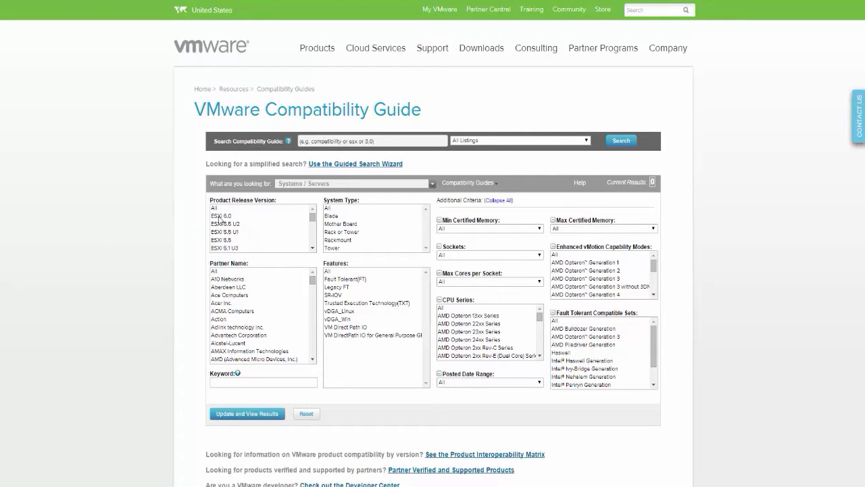
- Filter the Systems/Servers search to ESXi 6.0 and partner HP and view the results
click(222, 217)
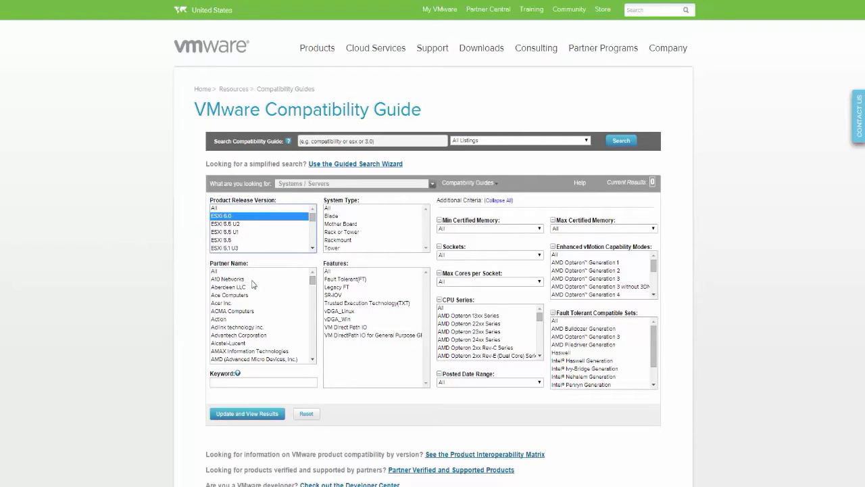
scroll(down, 3)
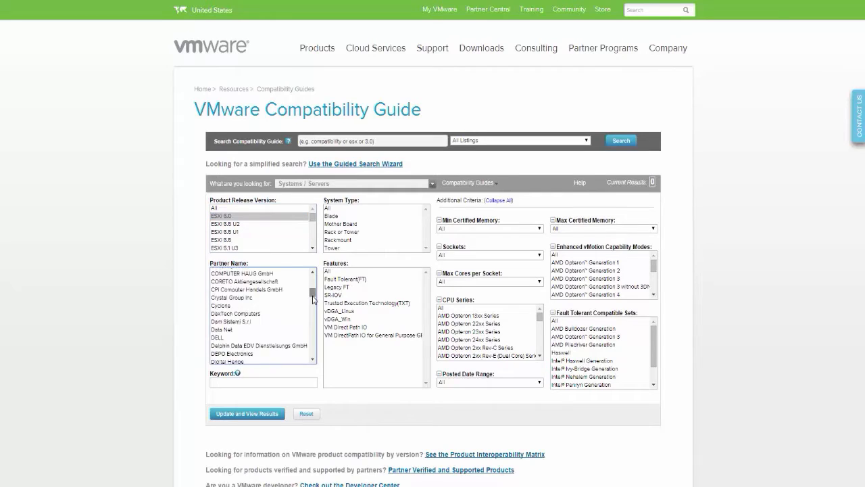
scroll(down, 3)
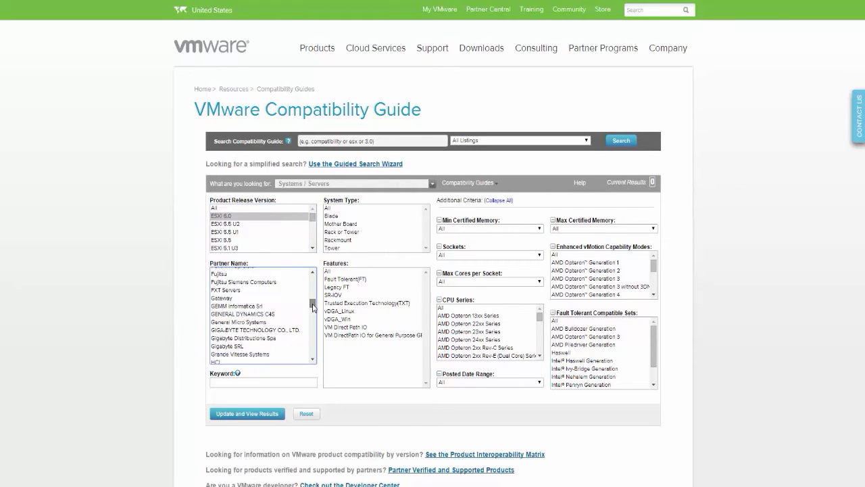
click(219, 347)
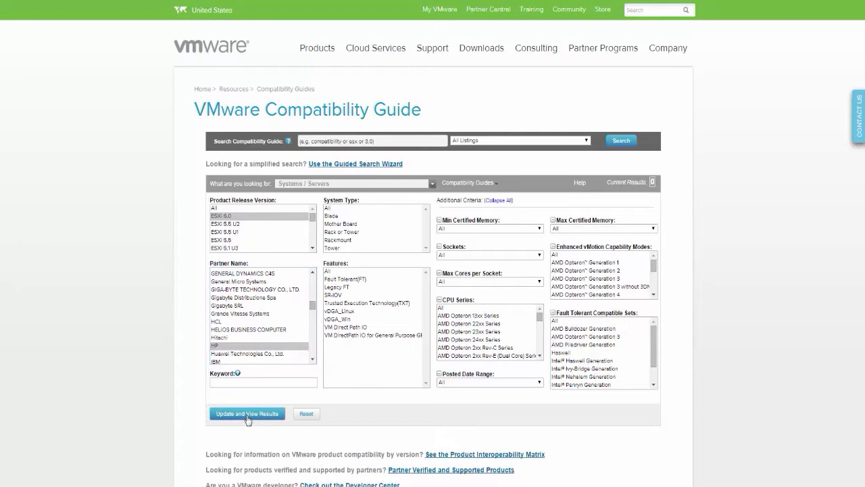
click(246, 413)
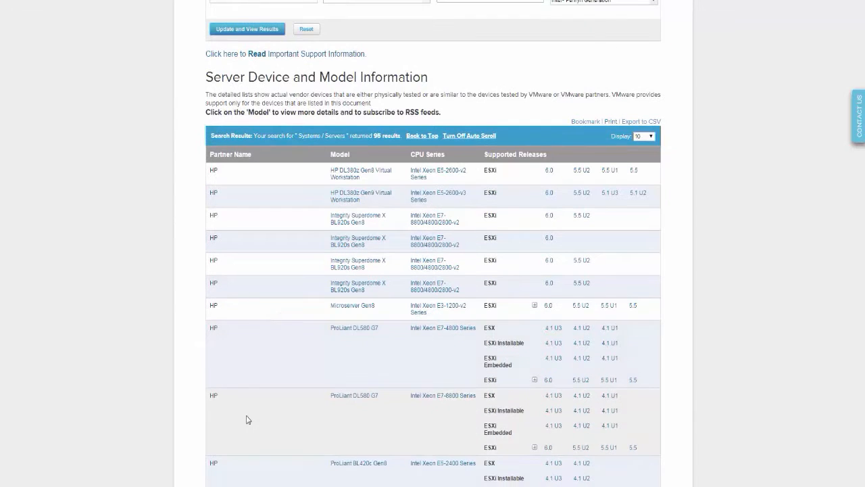
scroll(down, 3)
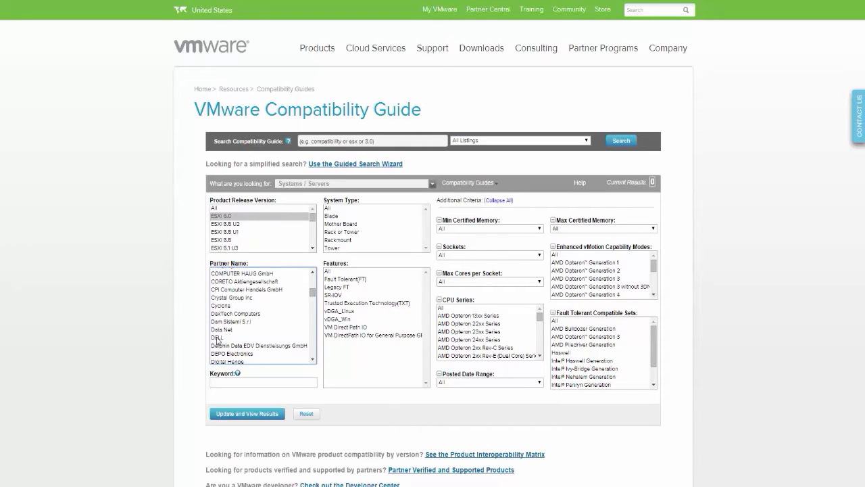
- Switch the partner to Dell, restrict CPU series to Intel Xeon E7, and update the results
click(222, 337)
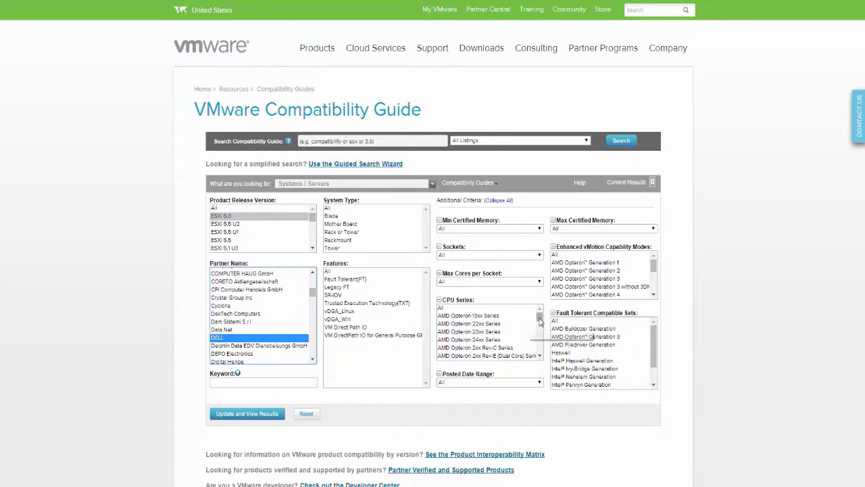
scroll(down, 3)
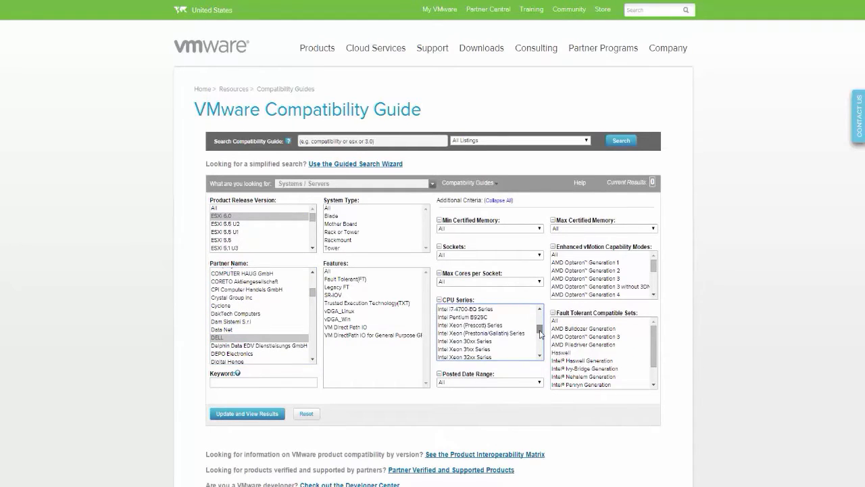
scroll(down, 3)
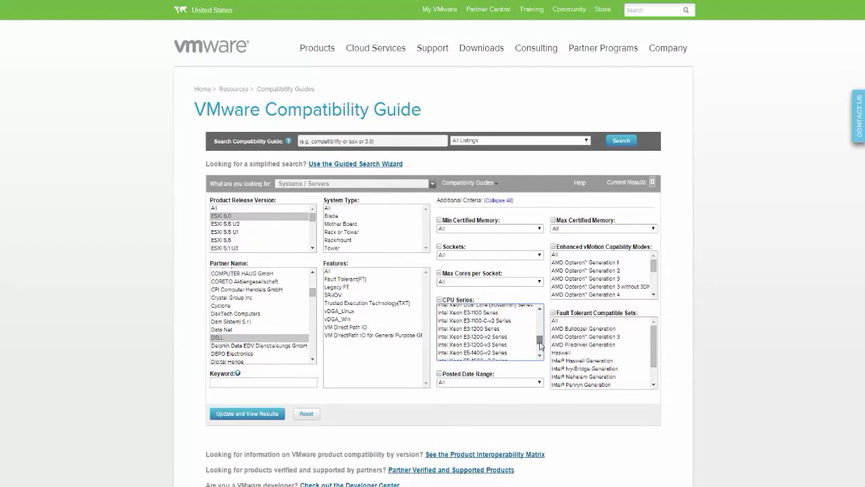
scroll(down, 3)
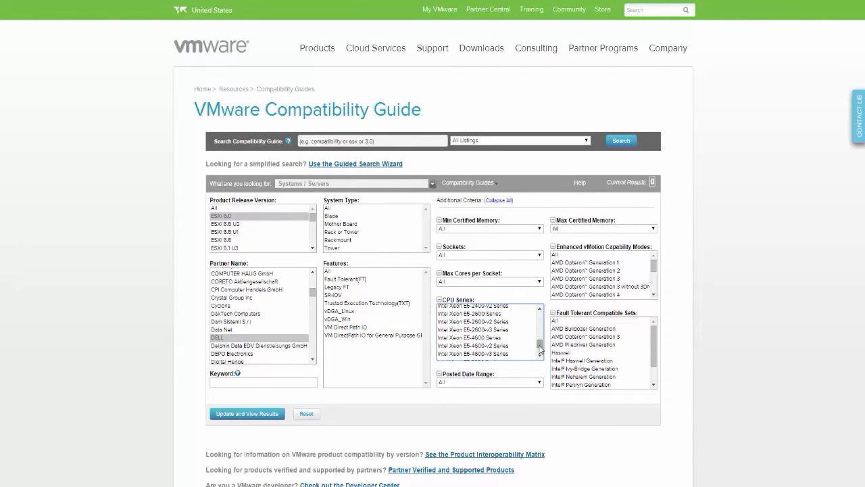
scroll(down, 3)
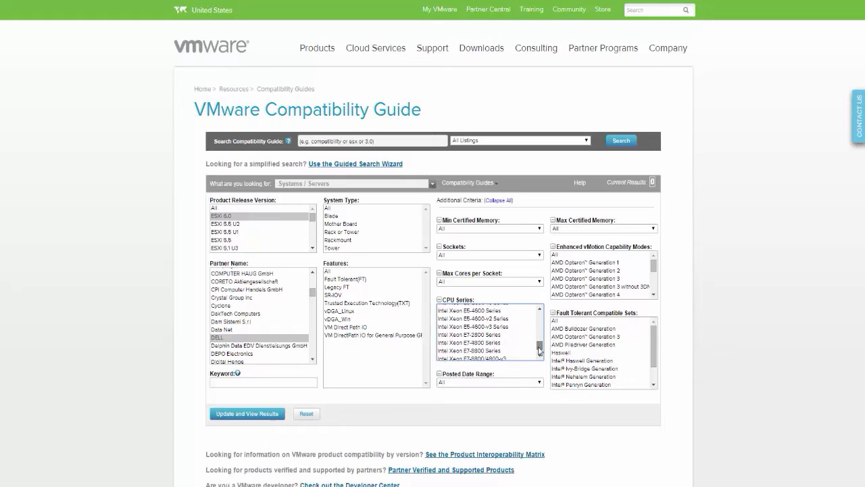
scroll(down, 3)
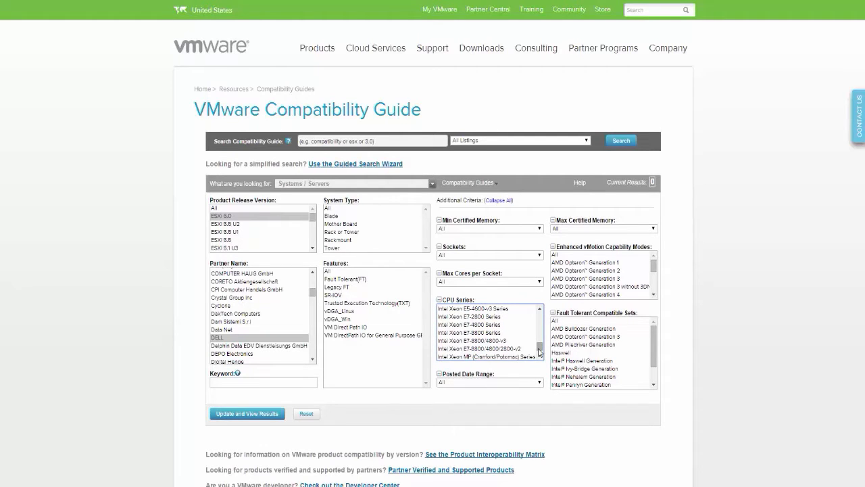
click(480, 340)
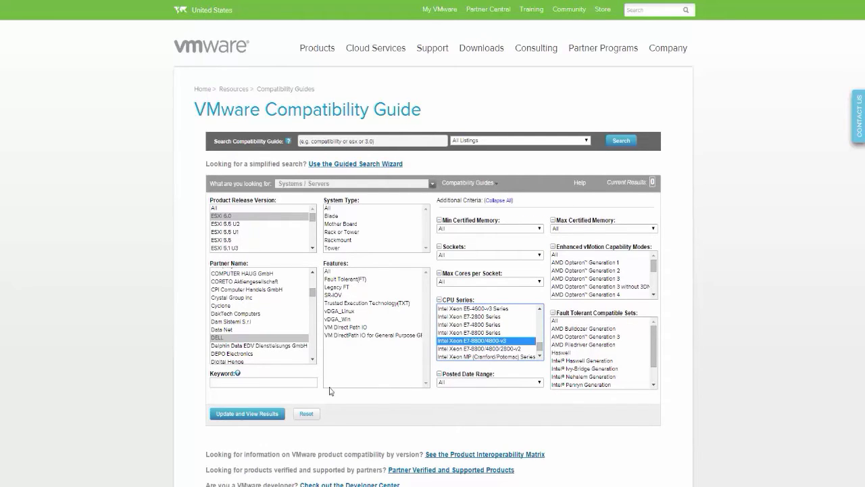
click(246, 414)
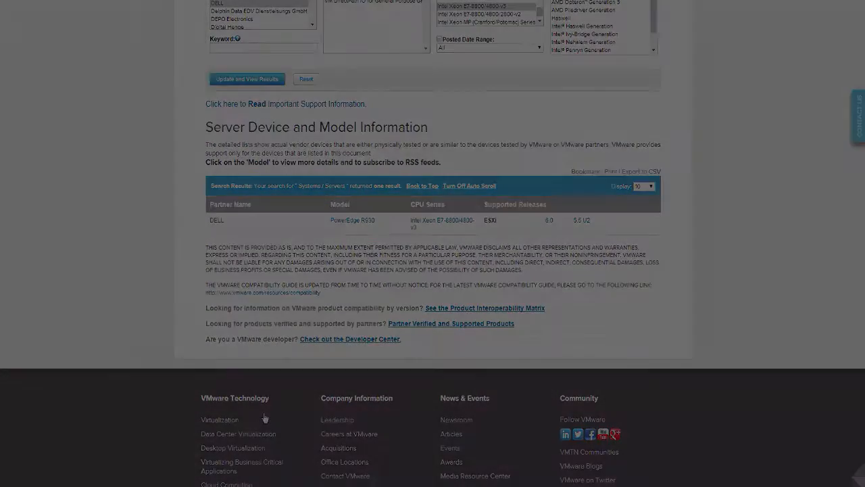
- Start the Guided Search Wizard with product ESXi, release ESXi 6.0, and advance to product type
scroll(up, 3)
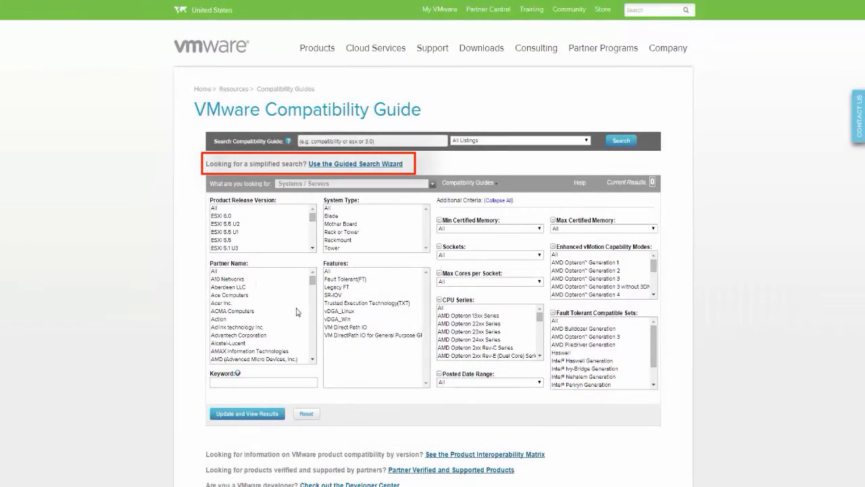
click(355, 164)
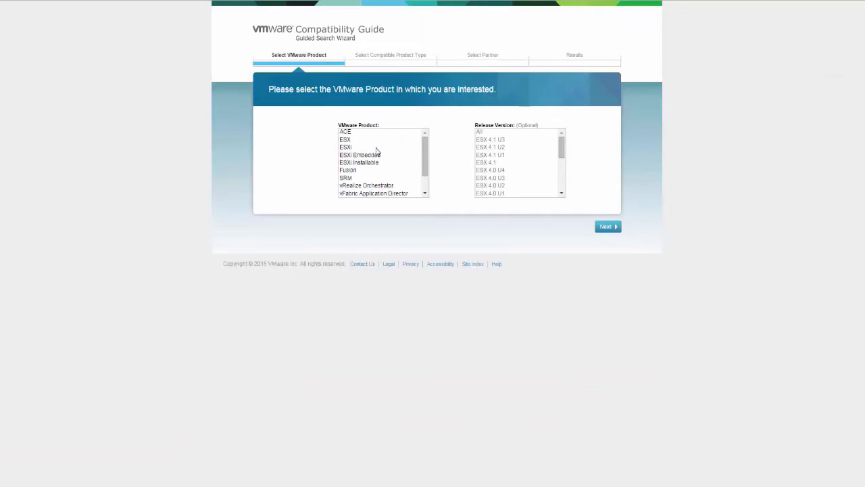
click(346, 146)
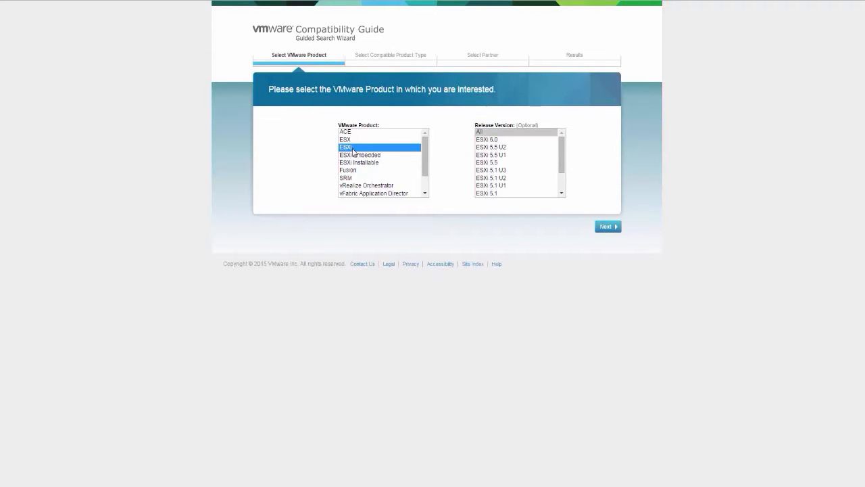
mouse_move(499, 142)
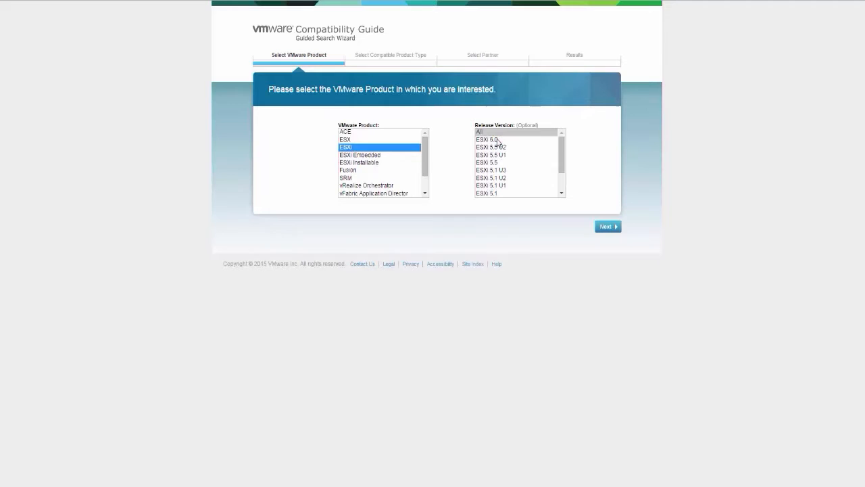
click(488, 139)
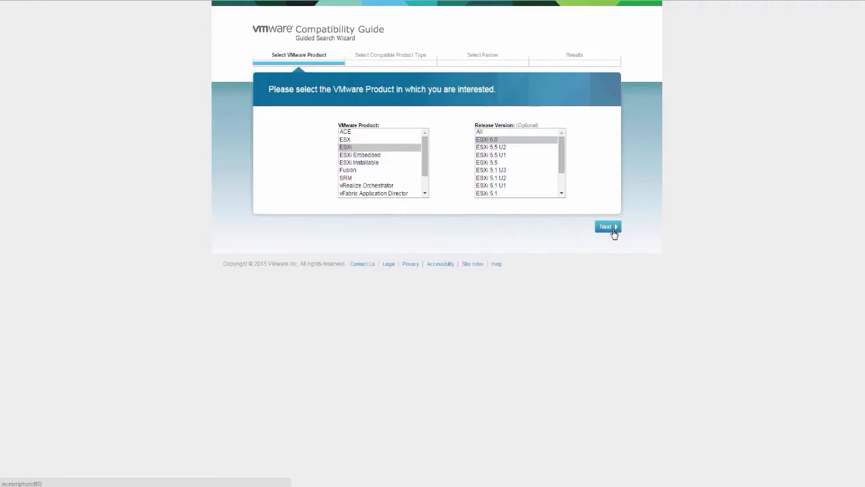
click(606, 227)
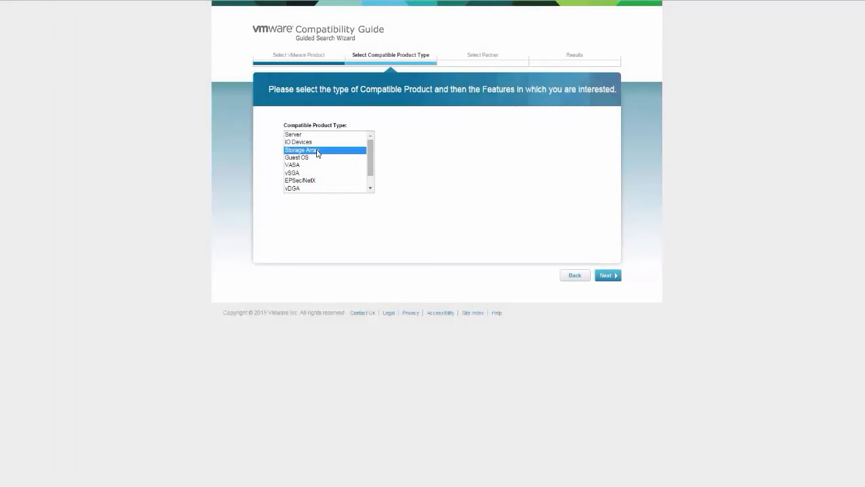
- Choose Storage Array (FC), then EMC model CLARiiON CX4-240, and submit the guided search
click(302, 148)
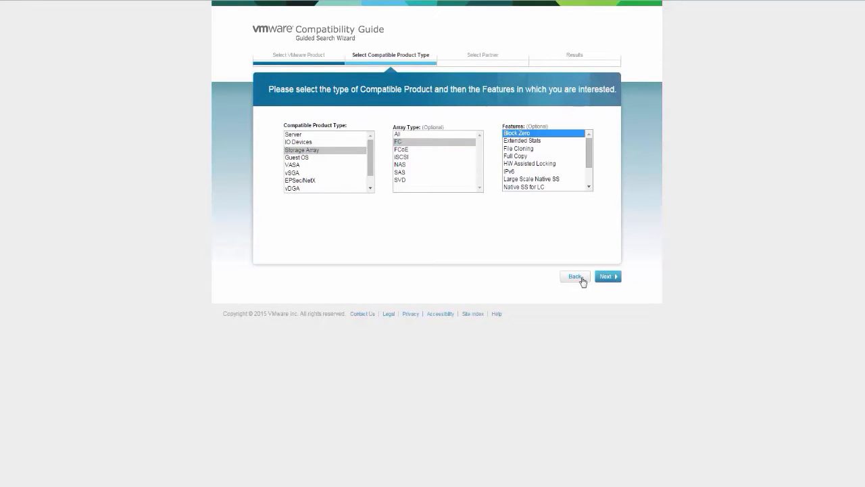
click(607, 275)
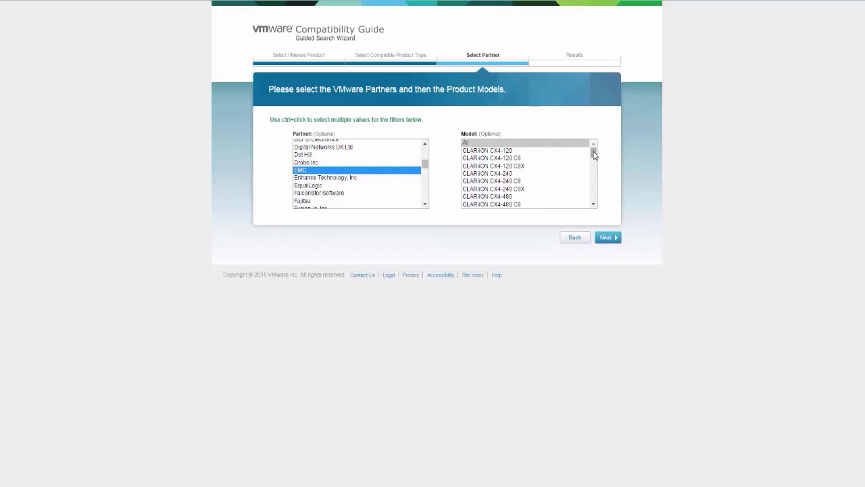
click(494, 173)
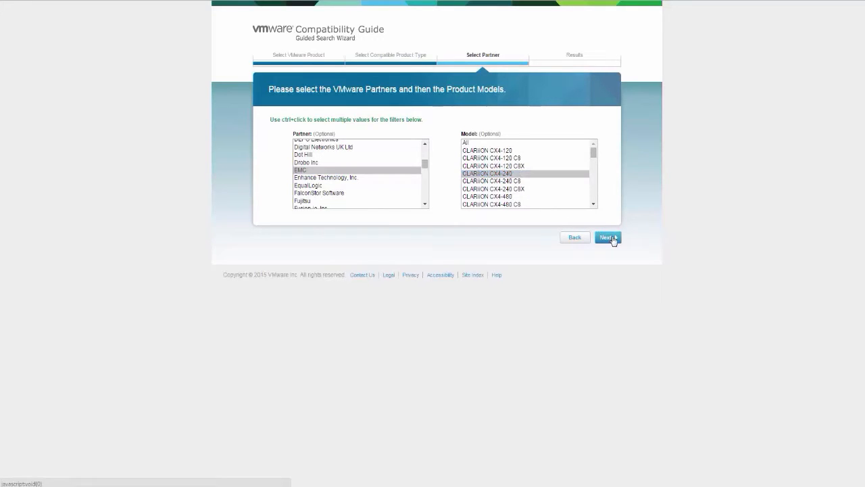
click(608, 238)
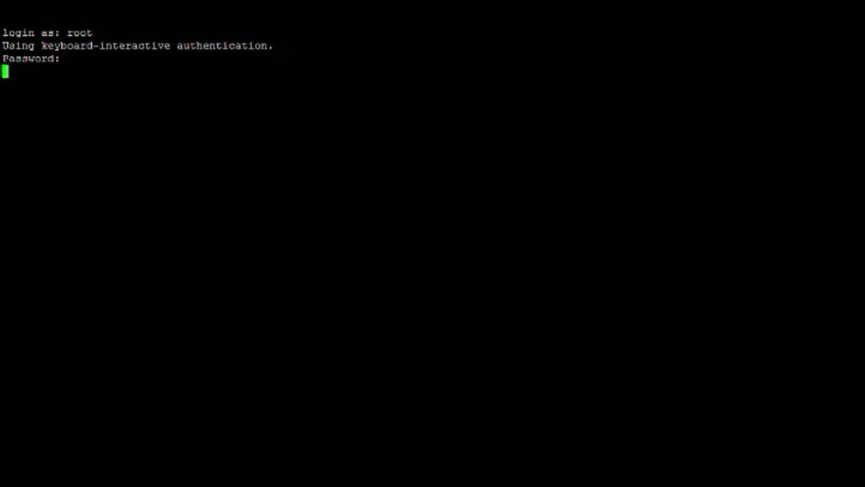
- Run esxcfg-info | less -i as root to page through the host's system information
text(esxcfg)
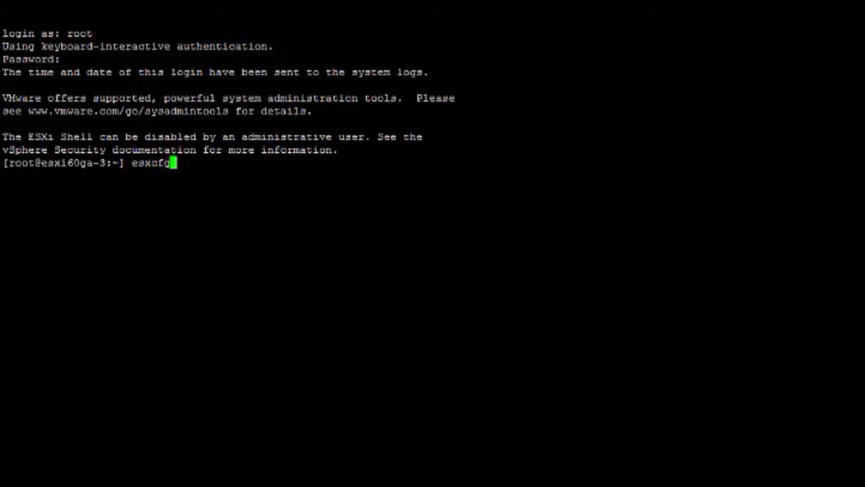
text(-info)
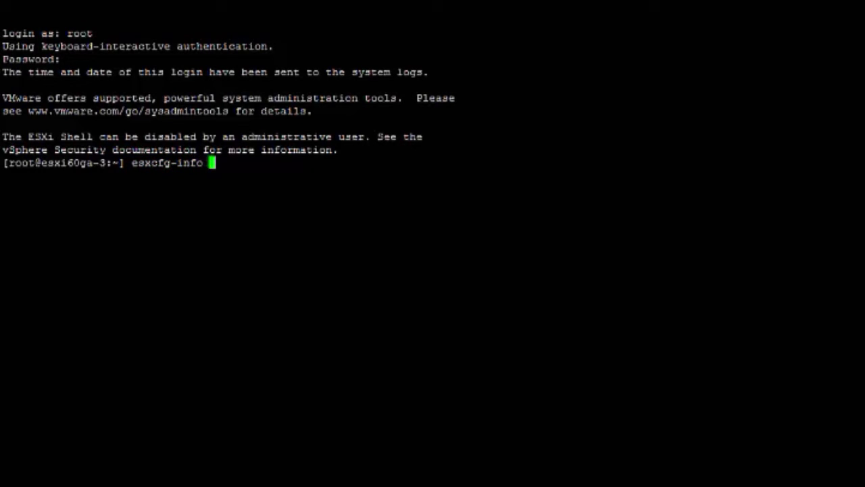
text(|less -i)
text(esxcfg-scsidevs -l | egrep -i 'display)
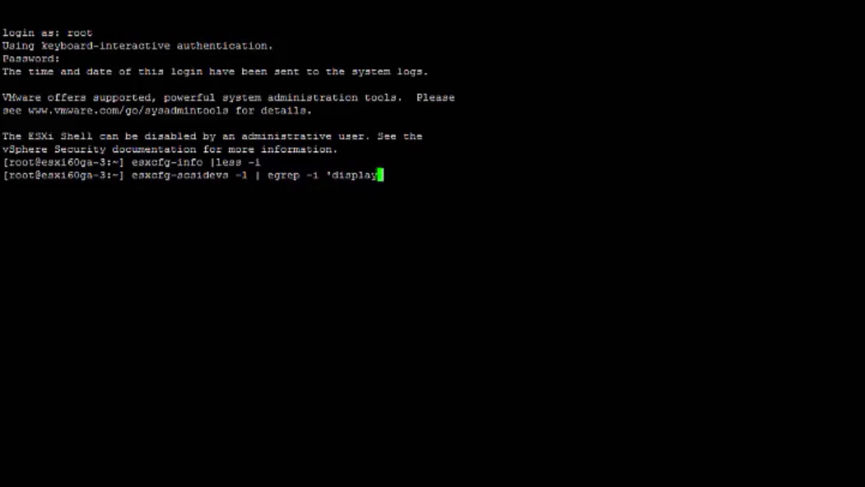
- Finish the esxcfg-scsidevs 'display name|vendor' filter, then begin an lspci command
text(name |vendor')
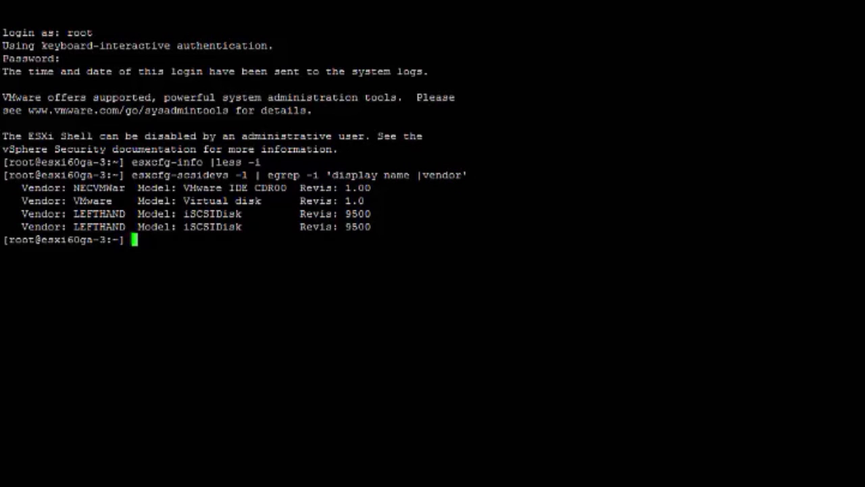
text(lspci)
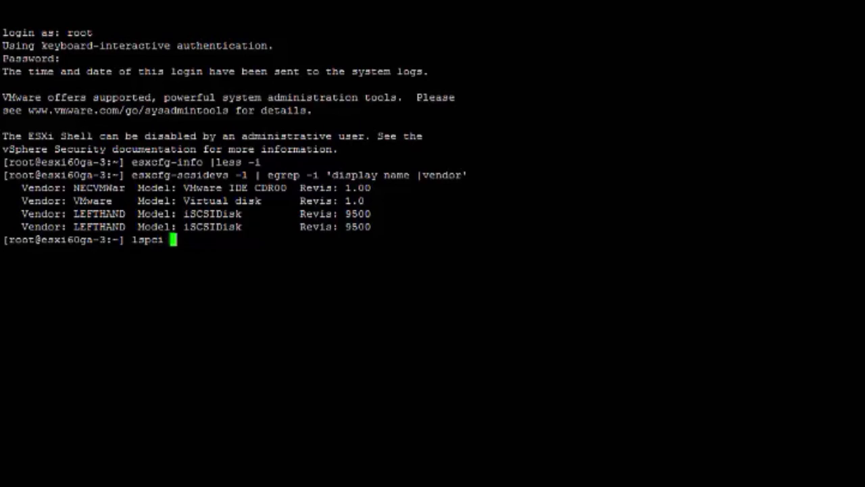